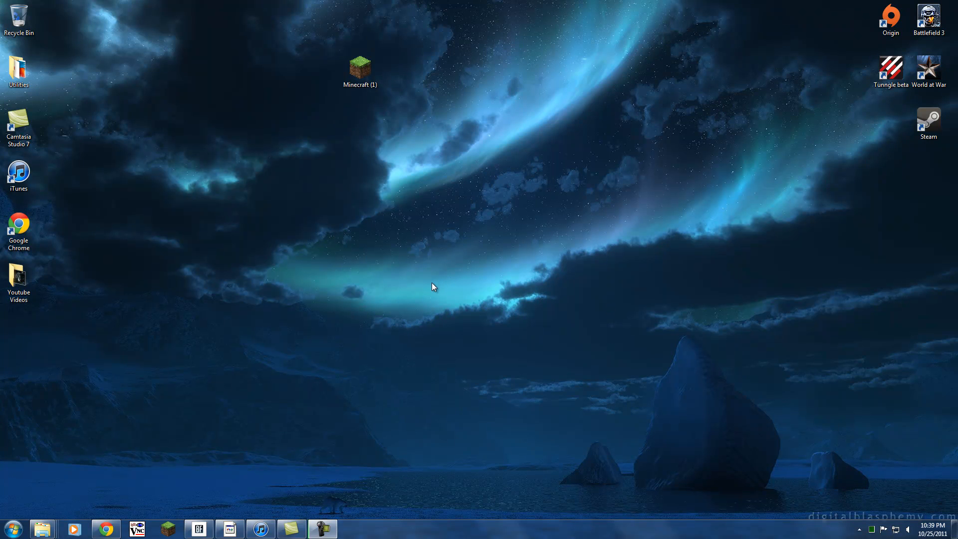
mouse_move(346, 241)
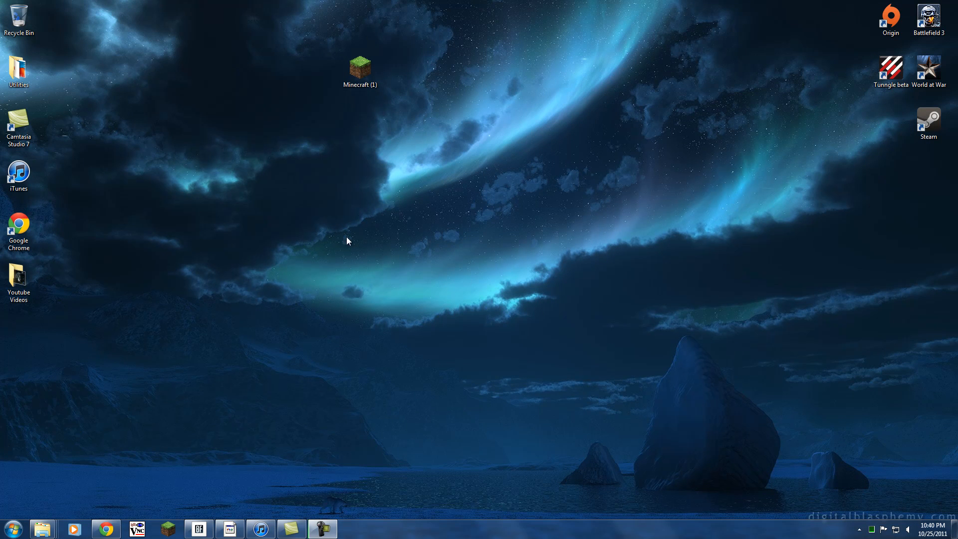
mouse_move(129, 517)
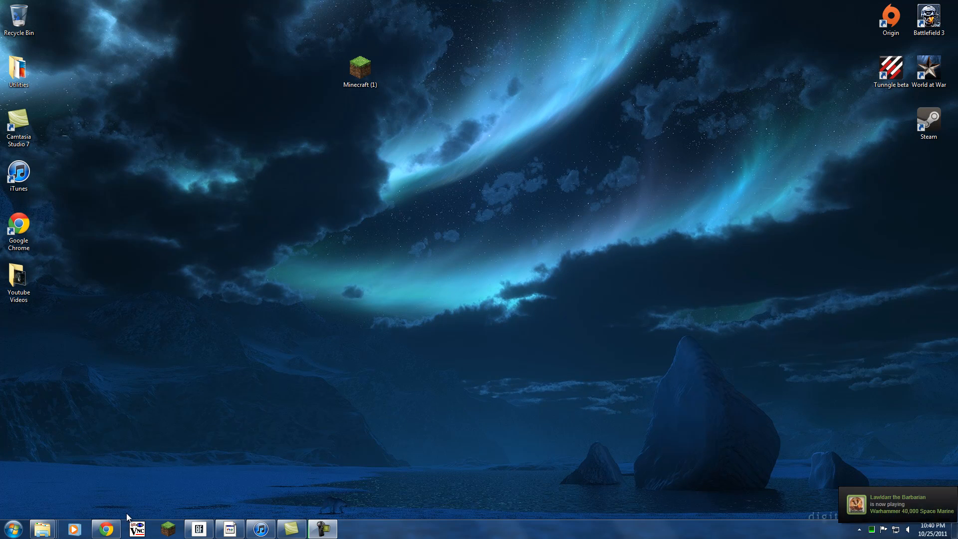
Step: Download the LogonStudio installer from CNET in Chrome and show it in the Downloads folder
click(106, 529)
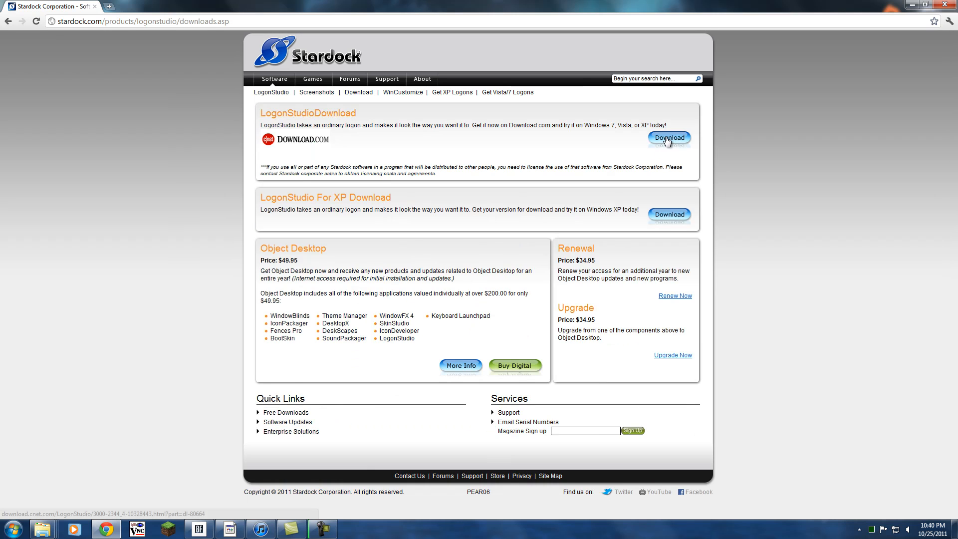
click(669, 138)
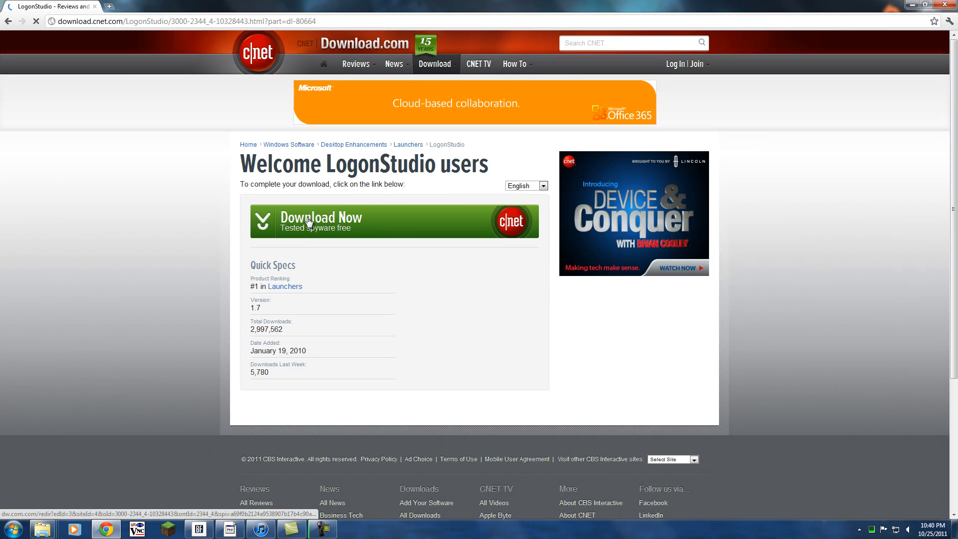
click(321, 222)
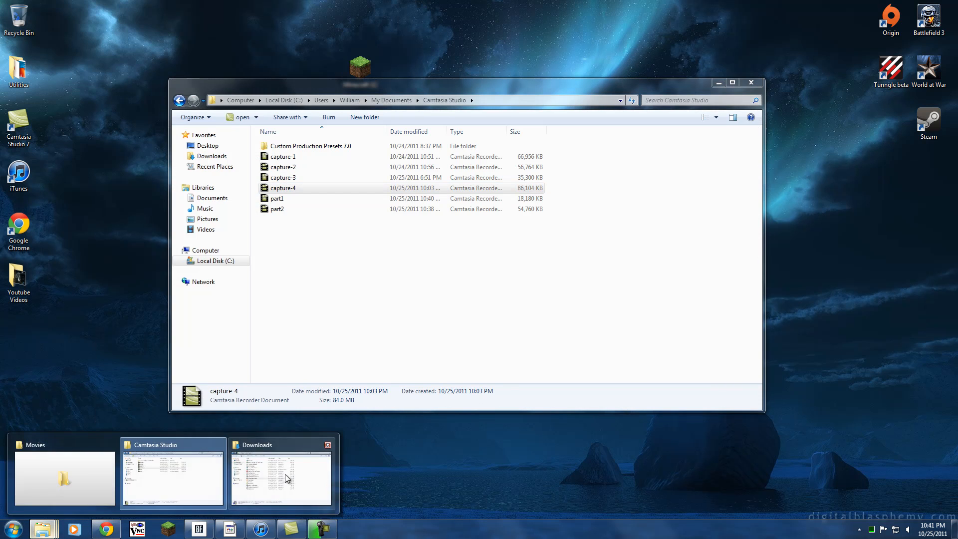
click(282, 476)
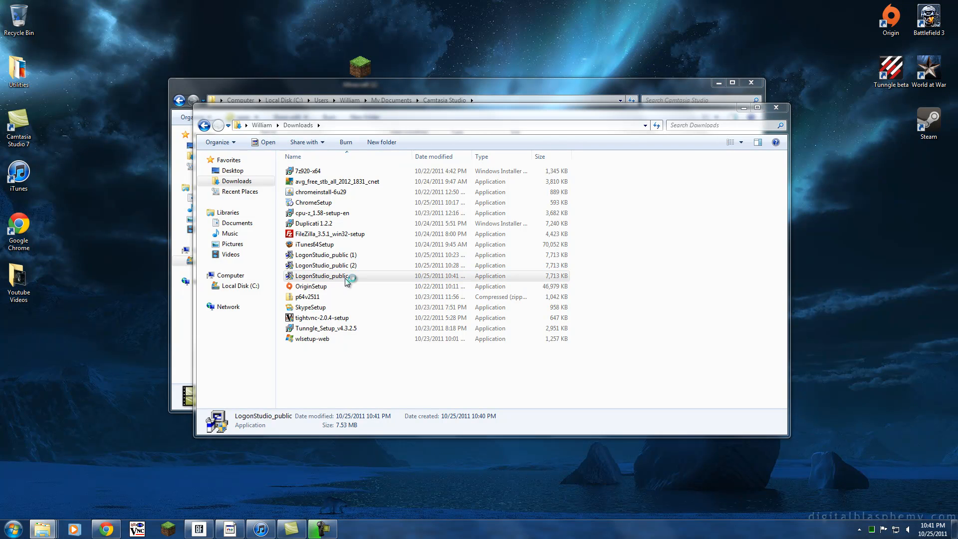
Step: Install LogonStudio_public with Launch LogonStudio ticked, then start creating a logon screen from a picture
double_click(320, 276)
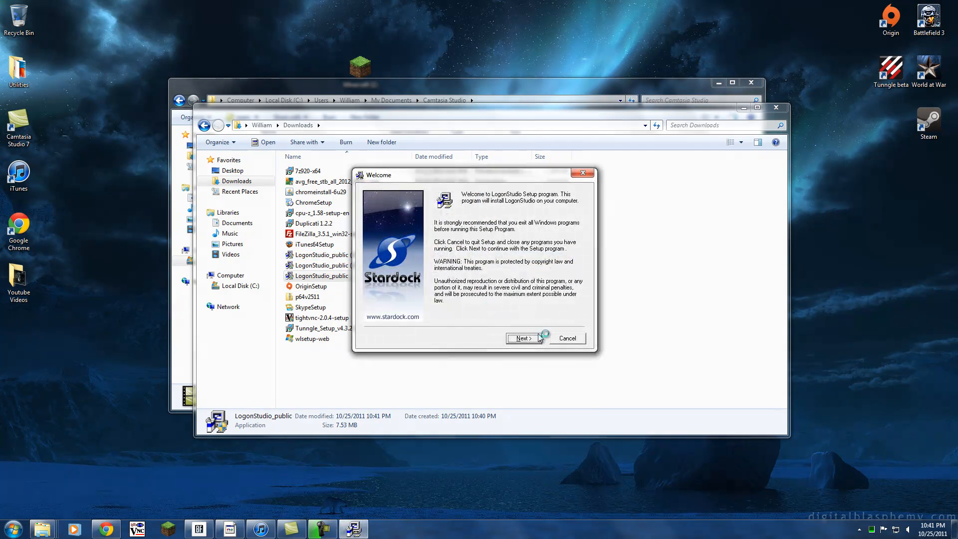
click(522, 338)
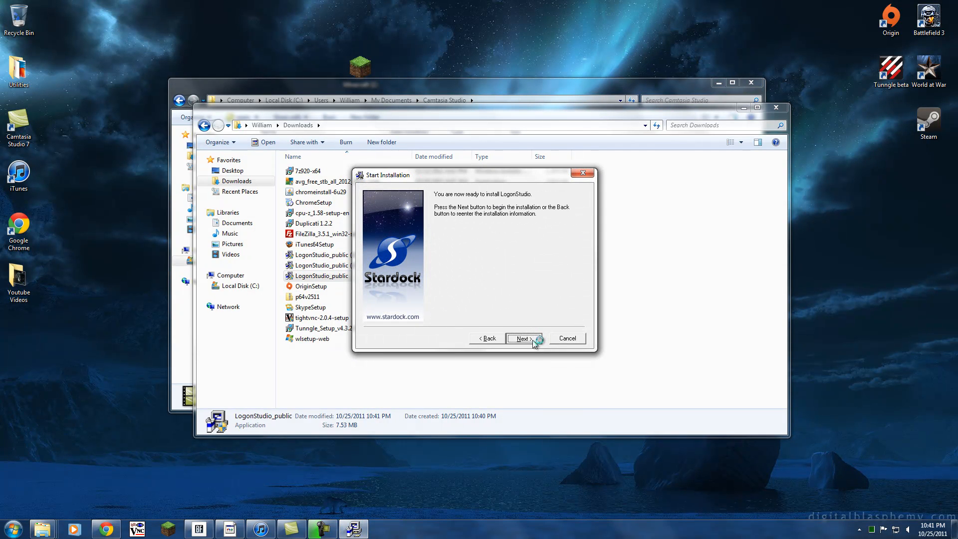
click(522, 338)
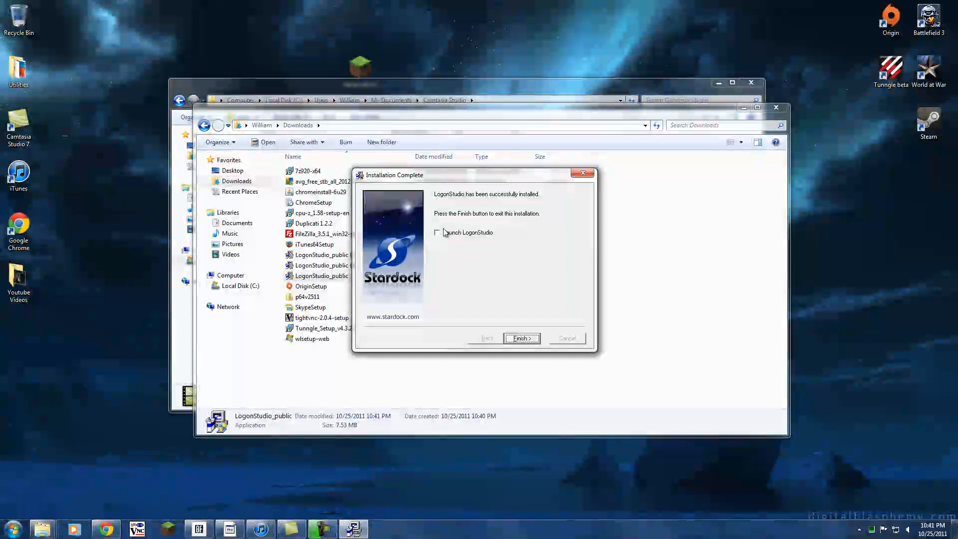
click(437, 233)
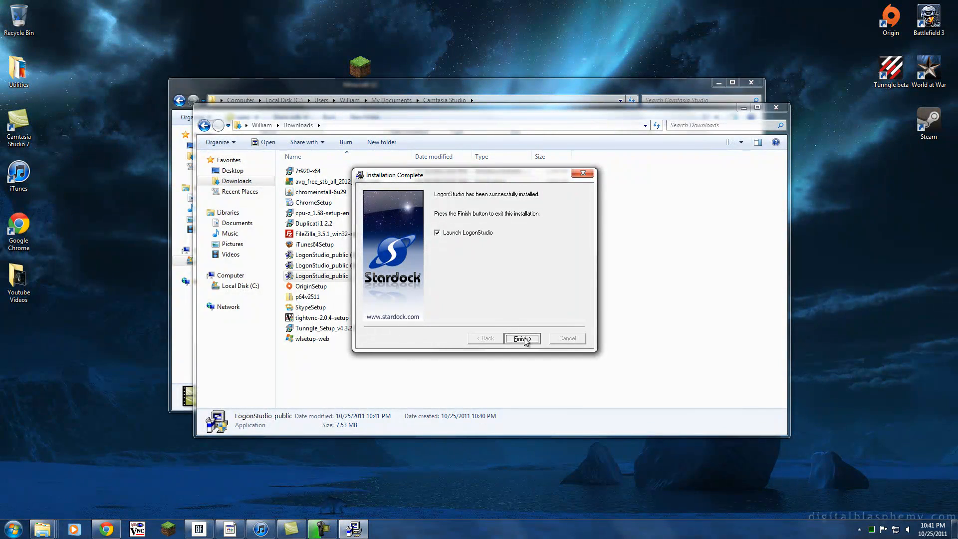
click(520, 338)
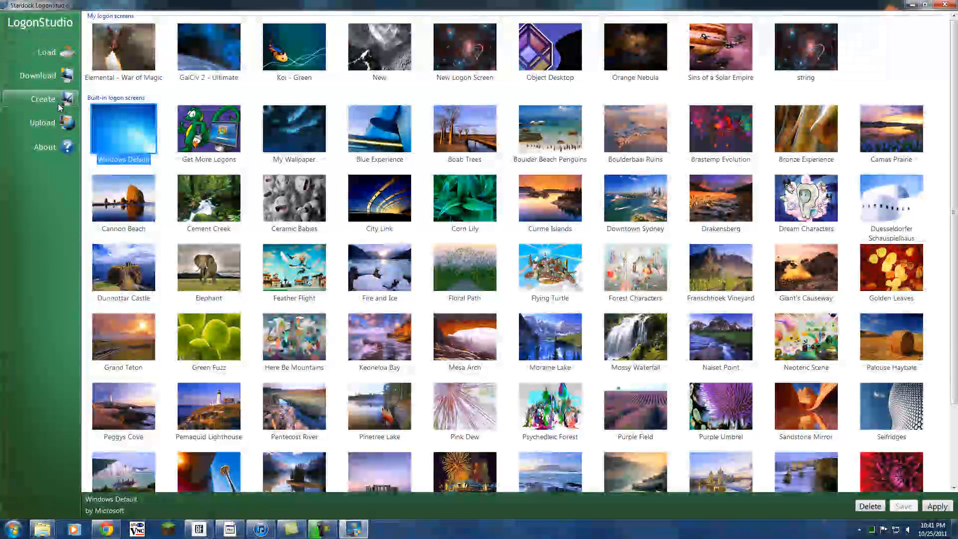
click(42, 99)
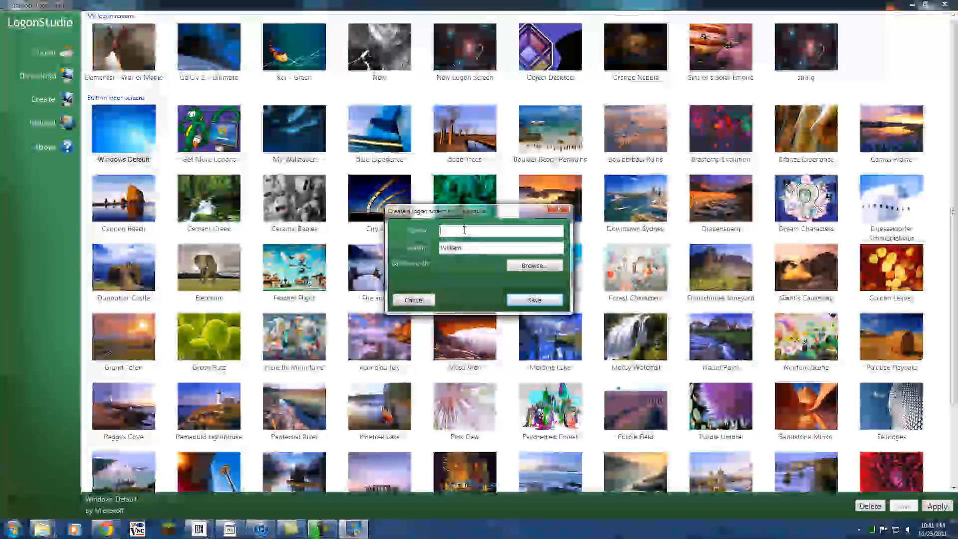
Step: Name it 'New Logon Screen', set the stringtheory21080p picture as background, and save it
text(New Logon Screen)
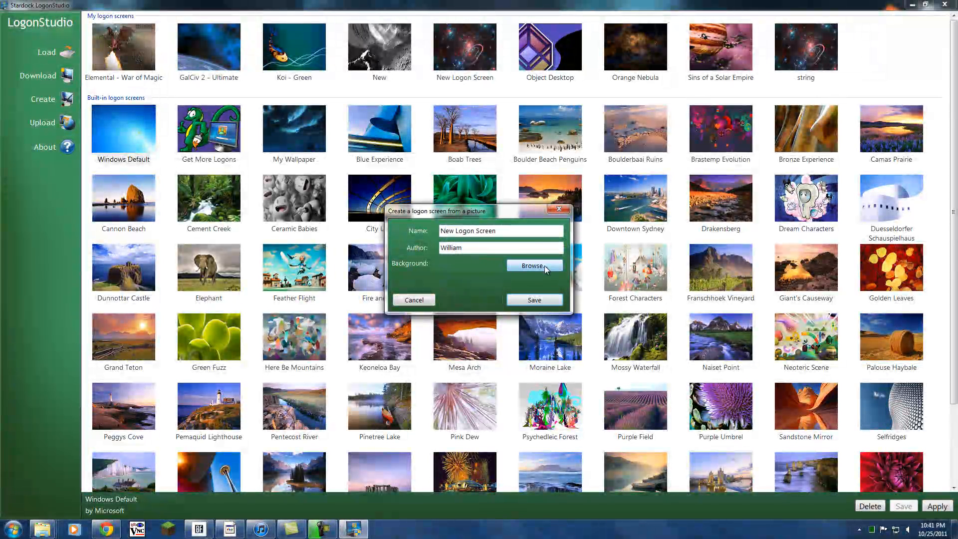
click(533, 265)
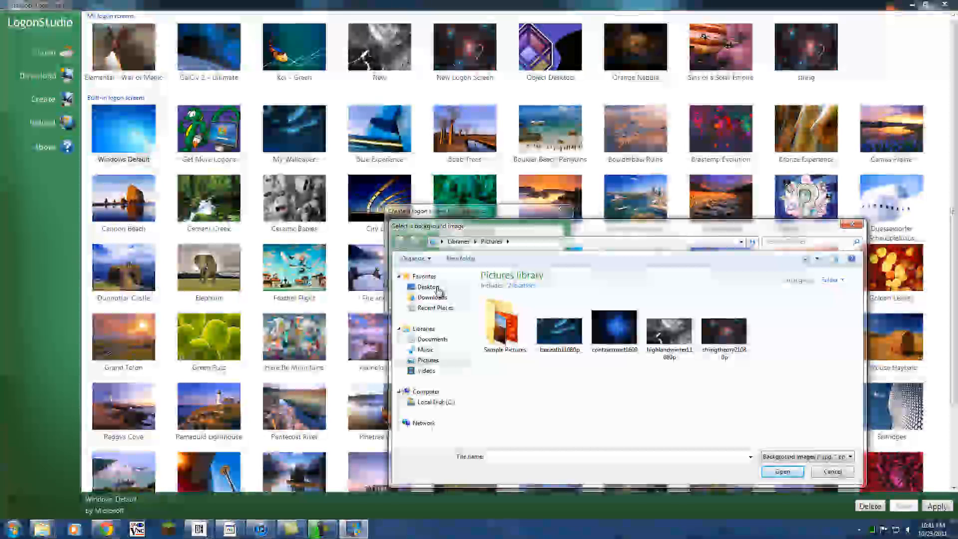
click(724, 330)
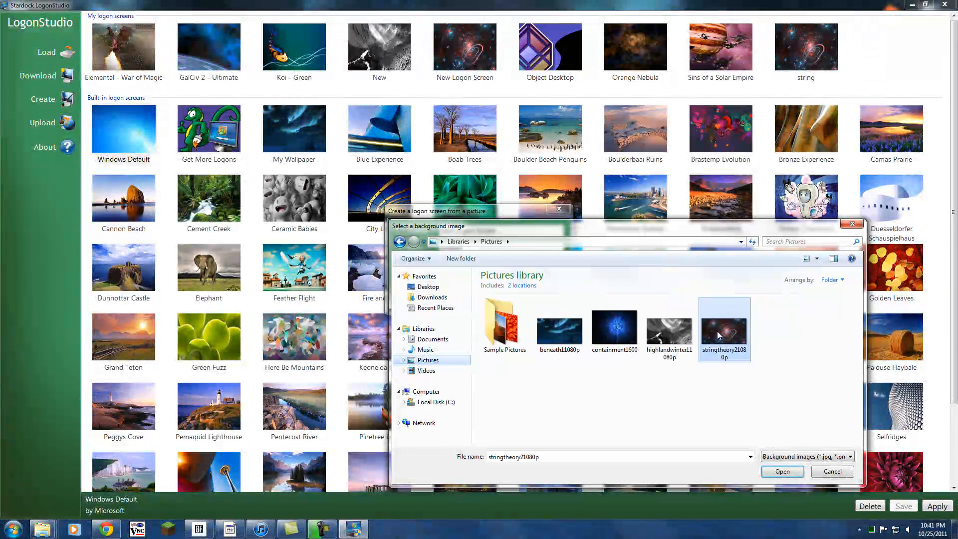
click(782, 471)
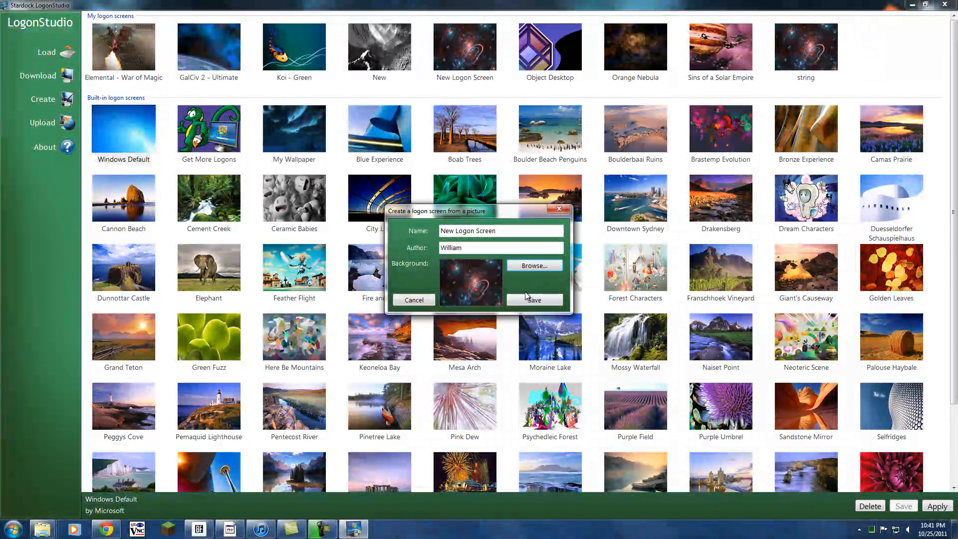
click(533, 299)
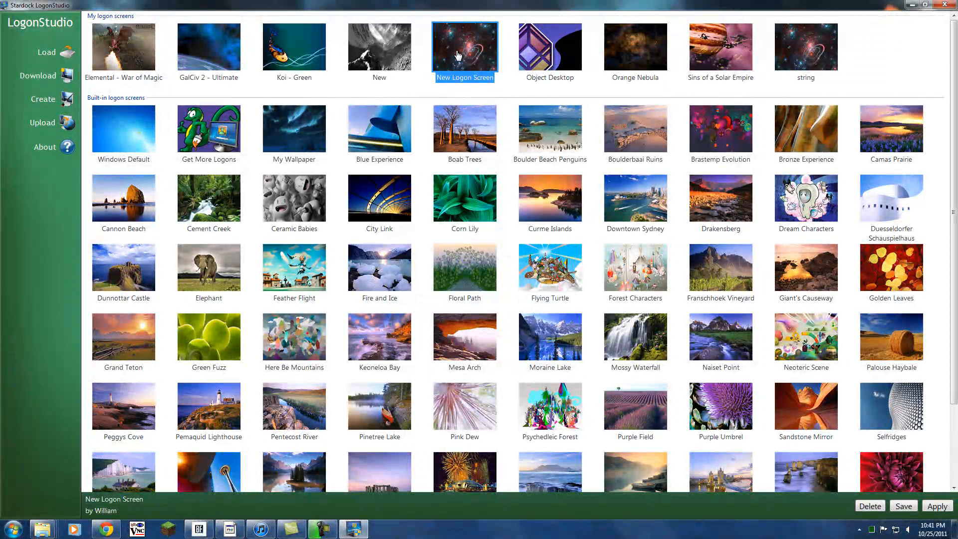
right_click(464, 47)
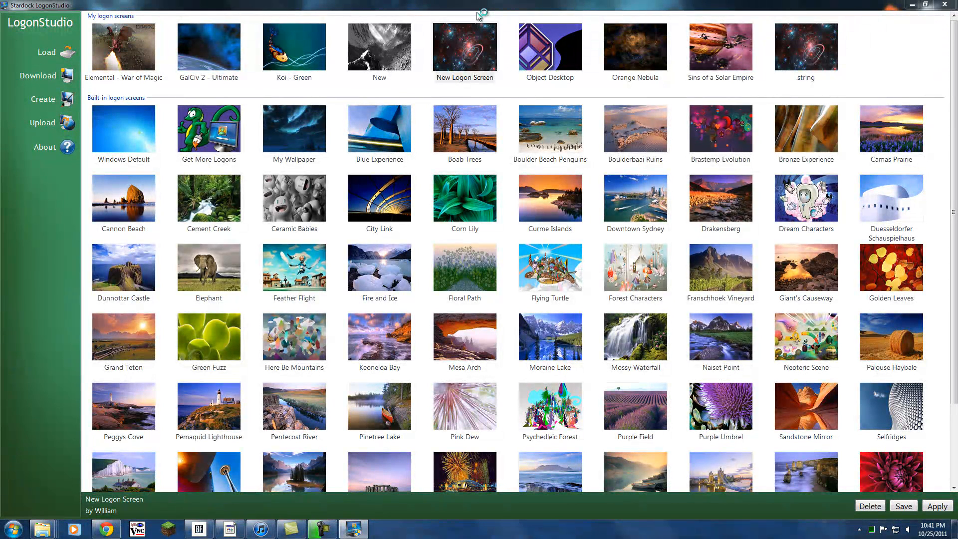
click(464, 47)
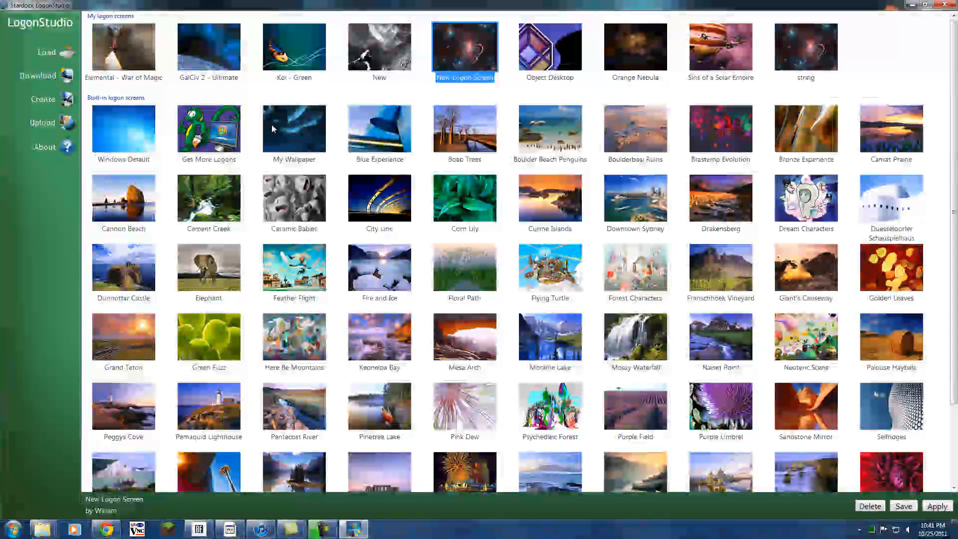